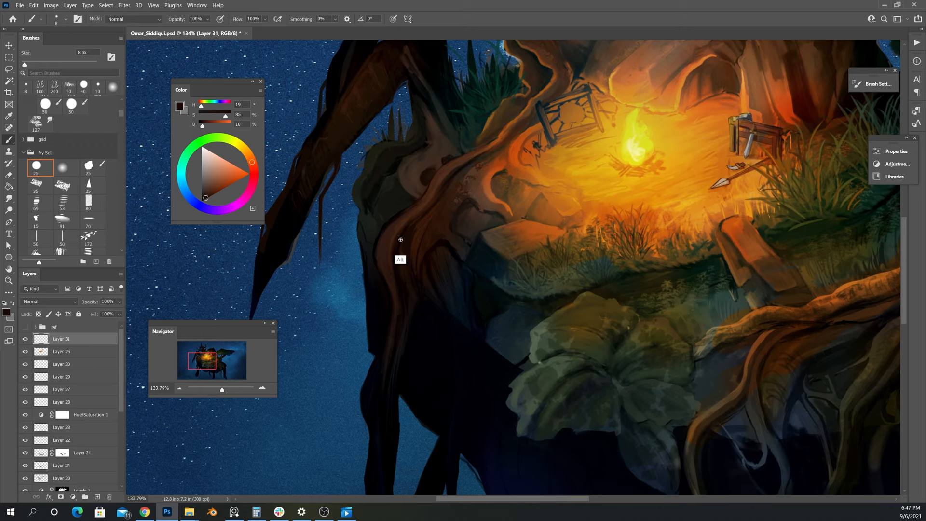
- Sample the root colour and paint long dark roots into Layer 21's mask
left_click(62, 453)
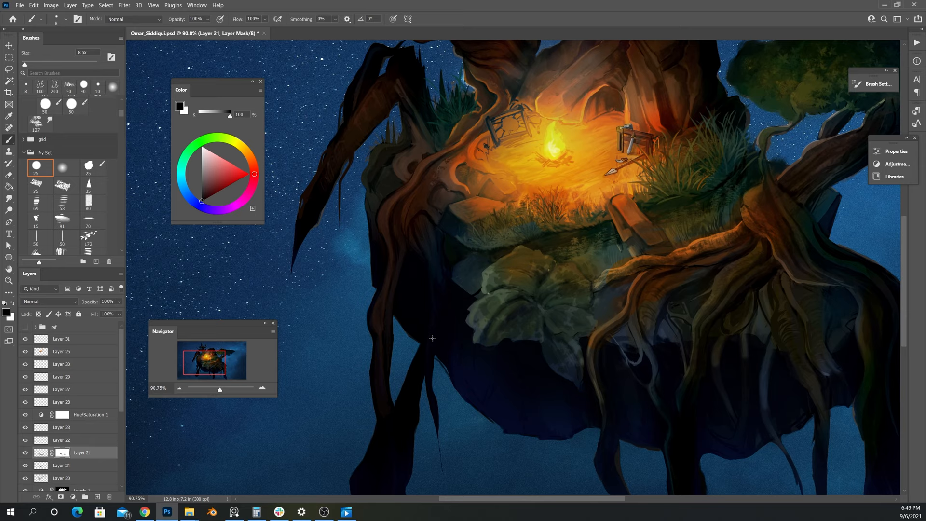
left_click(61, 338)
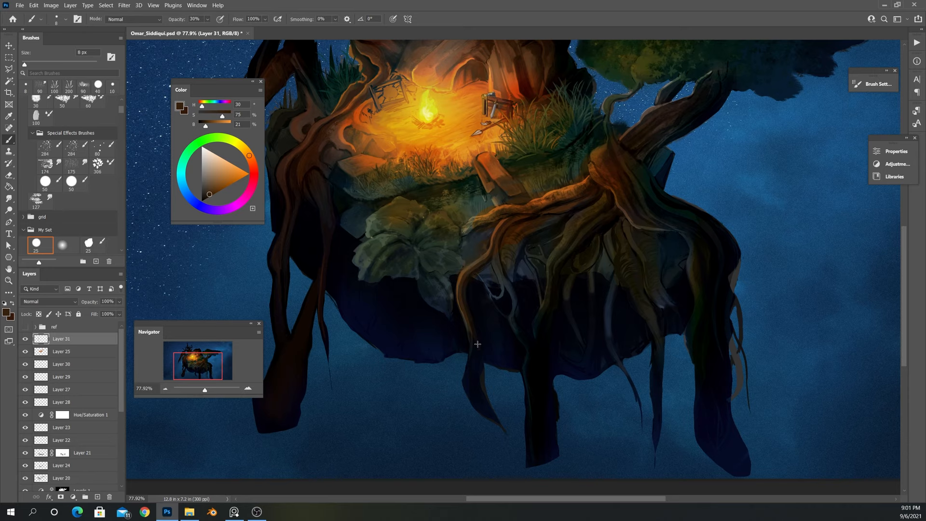
scroll("up", 3)
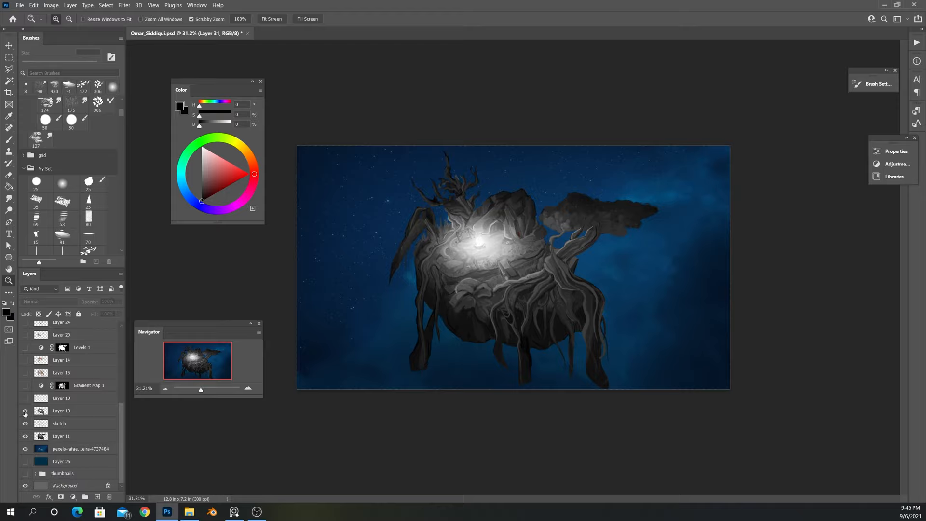
- Hide the remaining painting layers and reveal the six rough thumbnail sketches
left_click(24, 486)
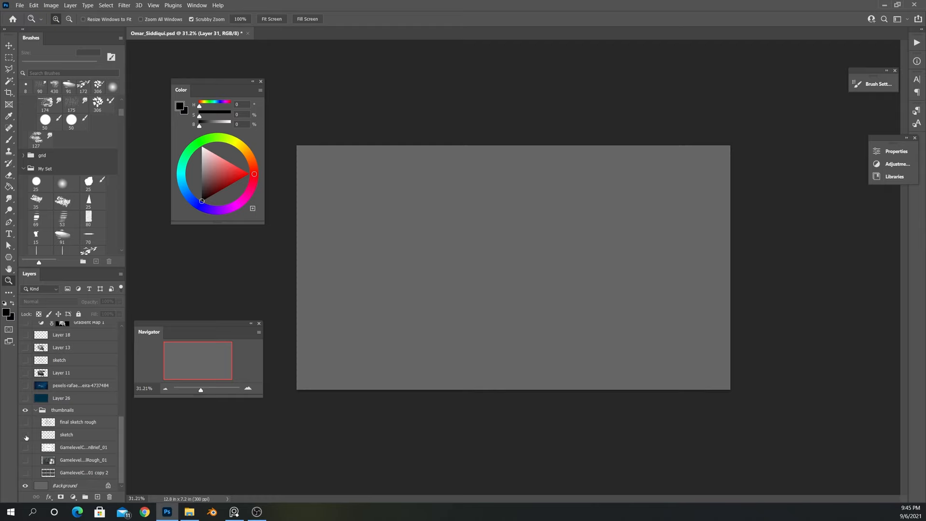
left_click(25, 437)
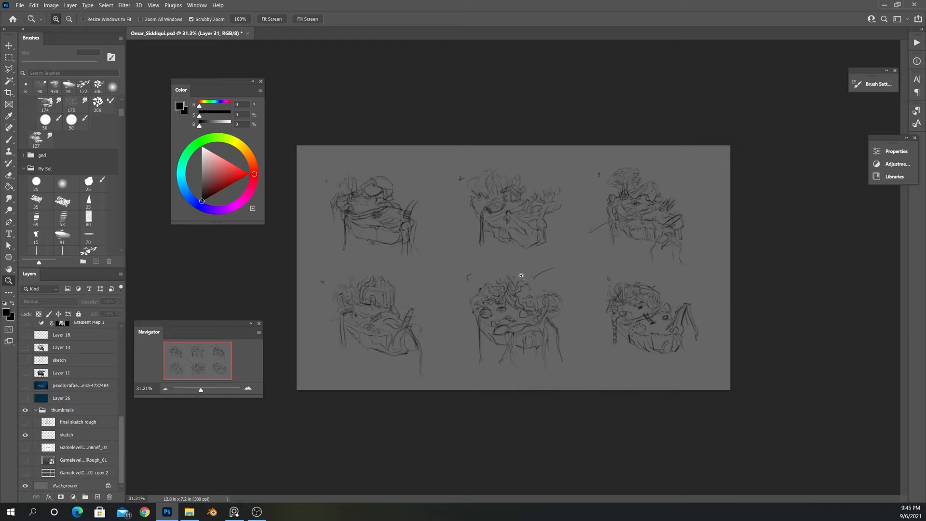
mouse_move(513, 272)
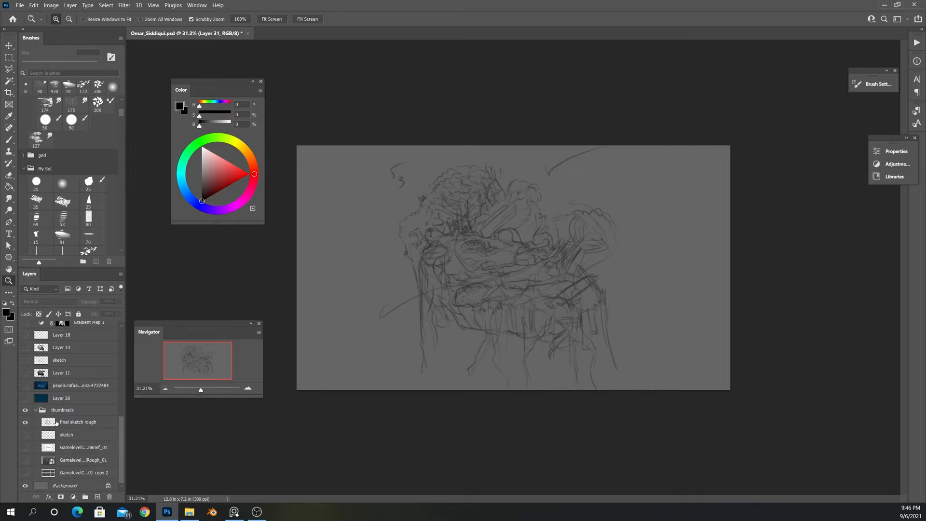
- Show the clean line drawing, then Layer 11's greyscale island silhouette over it
left_click(24, 360)
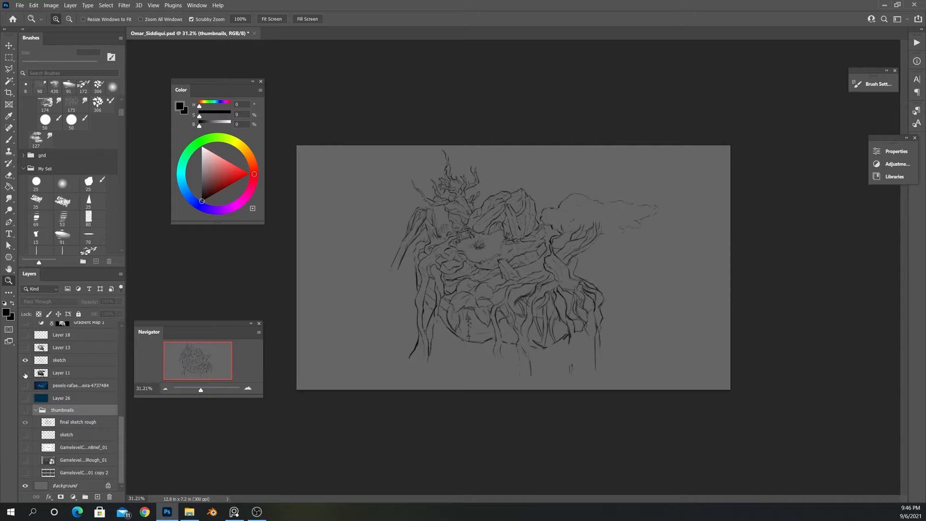
left_click(24, 373)
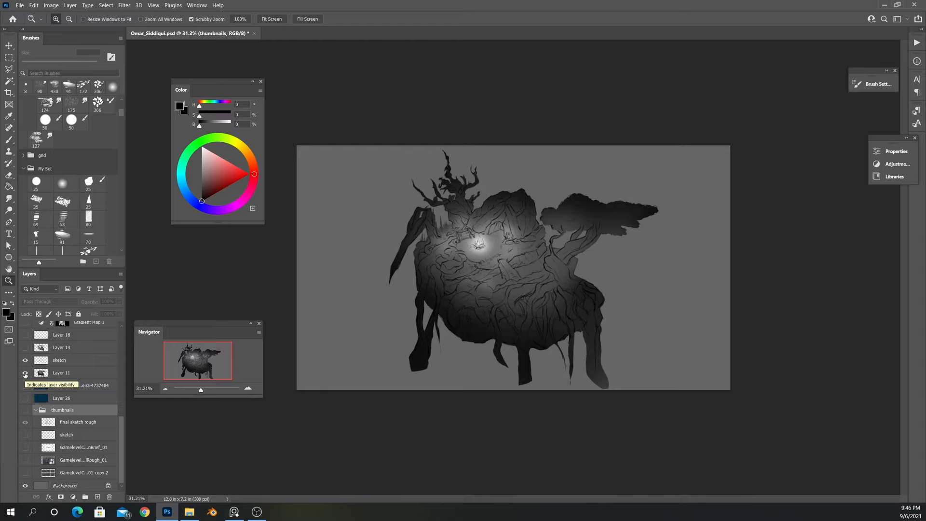
- Show Layer 13's shaded greyscale rendering with glowing campfire, roots and canopy
left_click(25, 373)
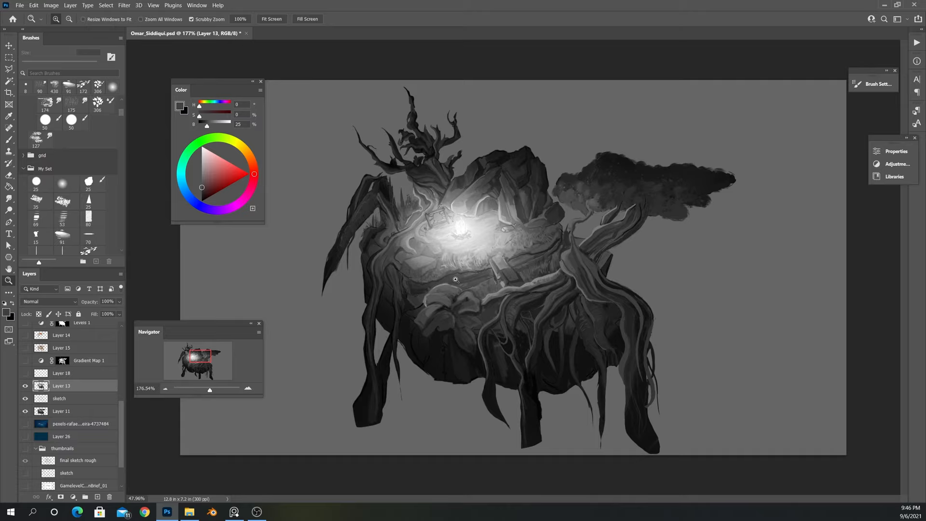
- Restore the colour painting layers and toggle hidden layers to check the campfire flame and smoke
left_click(61, 373)
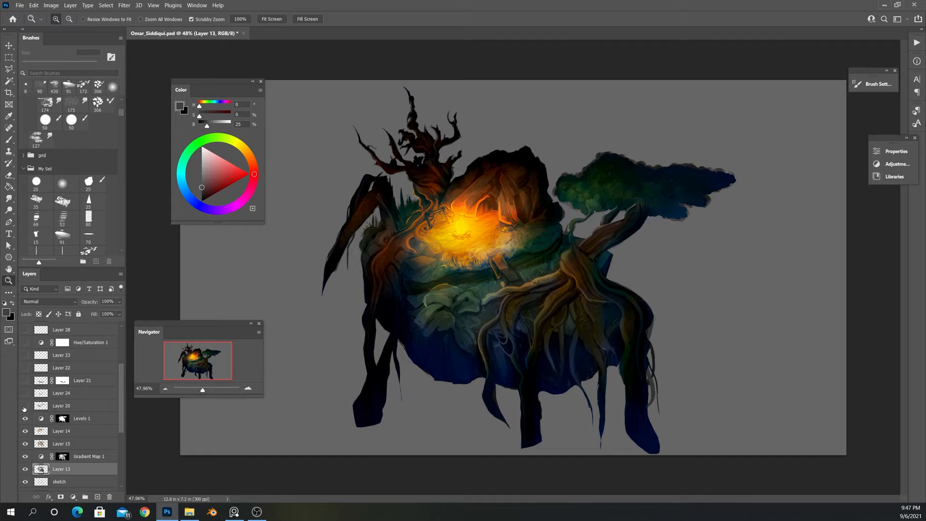
left_click(24, 418)
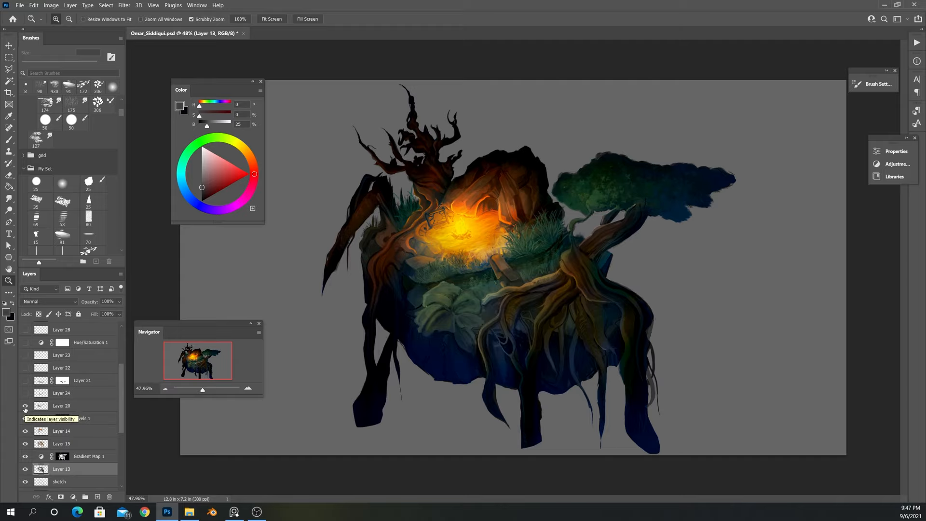
left_click(24, 418)
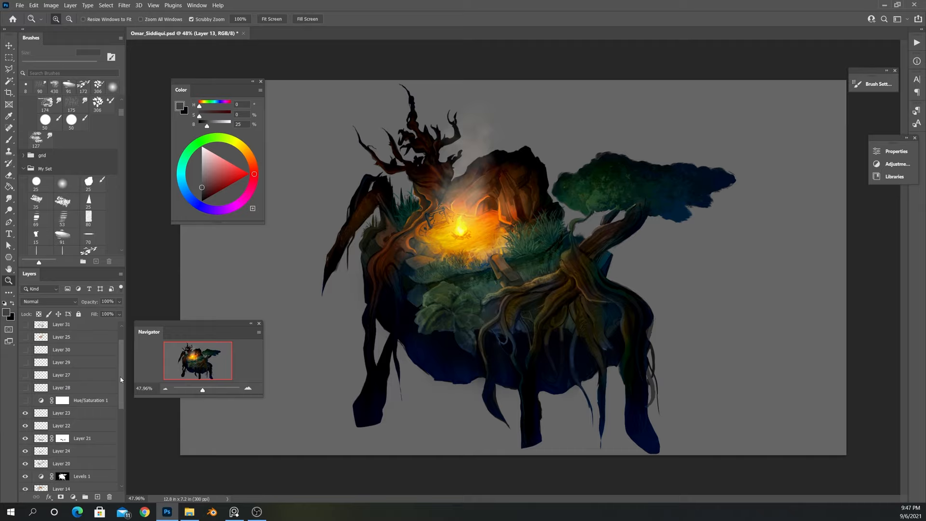
left_click(25, 401)
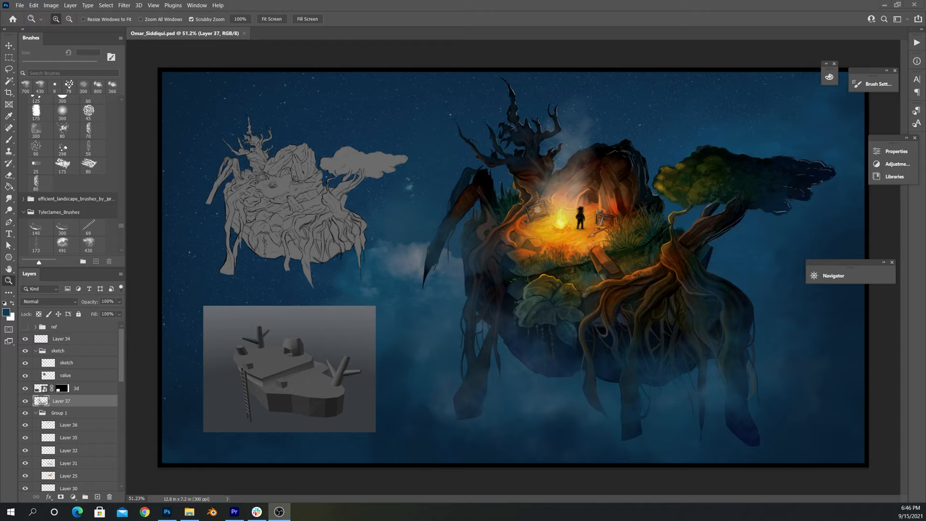
mouse_move(487, 86)
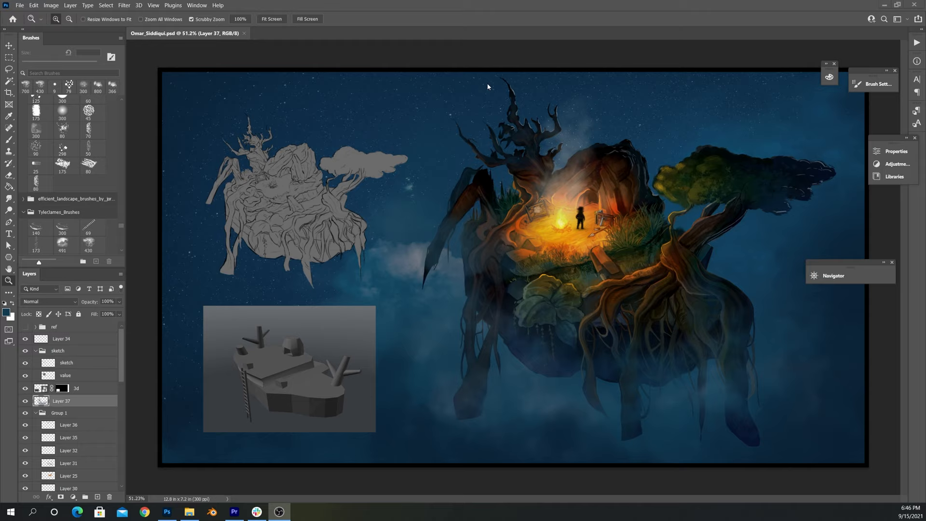
mouse_move(476, 168)
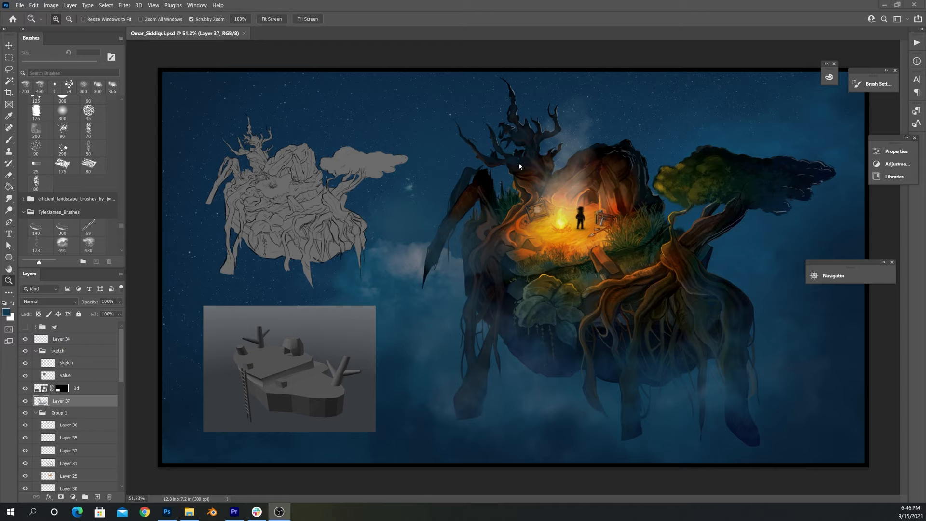
mouse_move(433, 361)
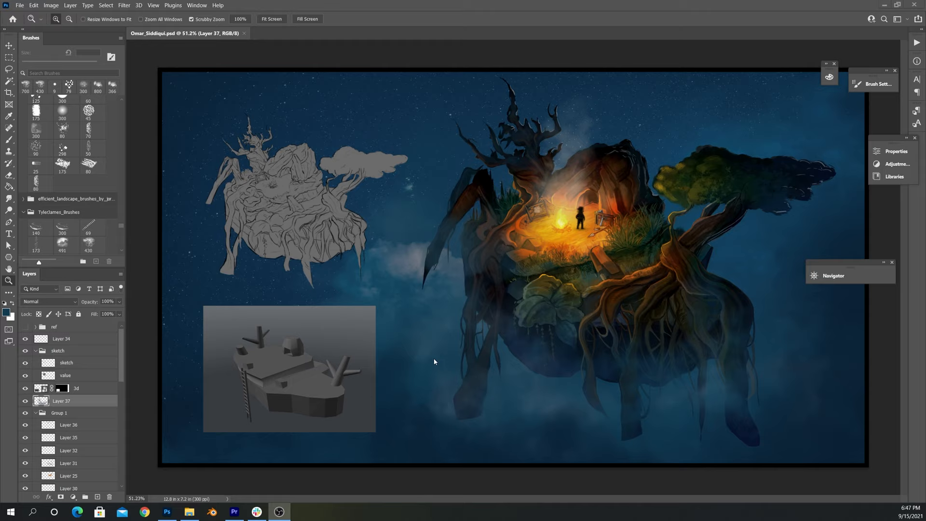
mouse_move(451, 328)
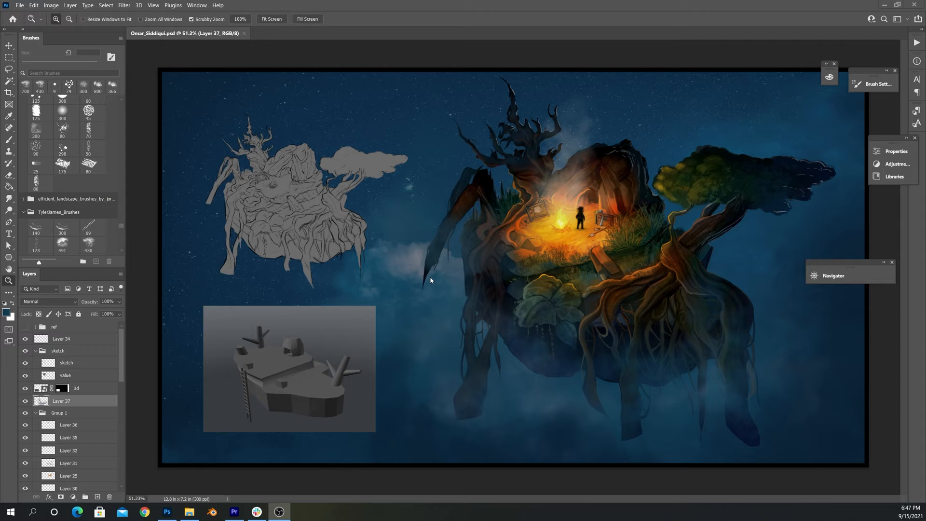
mouse_move(513, 313)
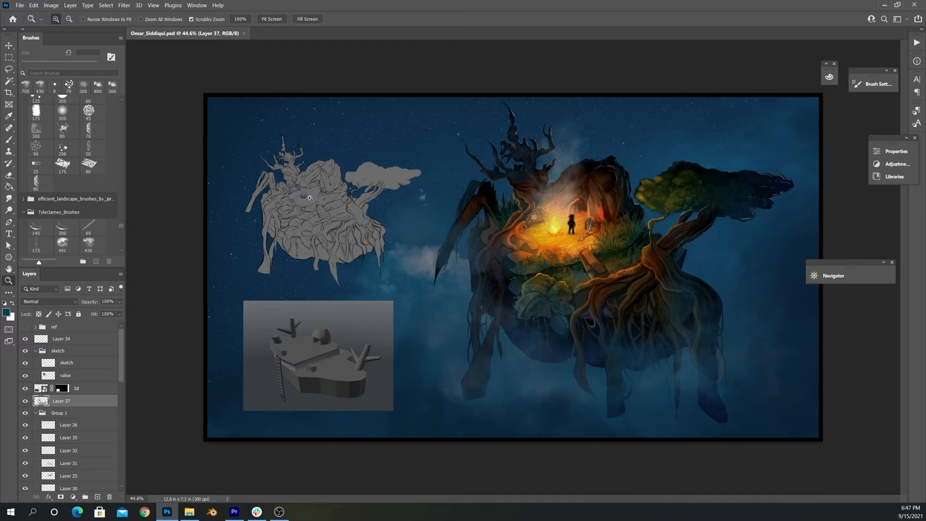
mouse_move(296, 208)
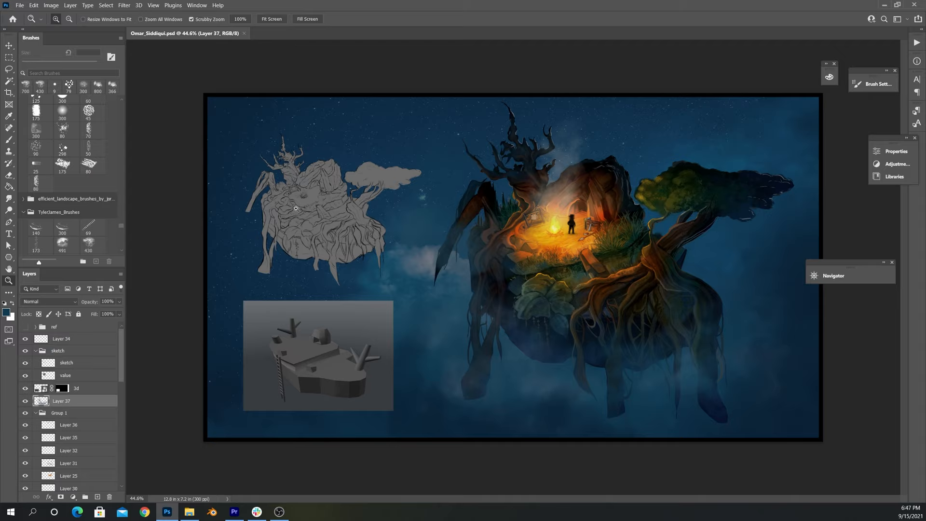
mouse_move(626, 383)
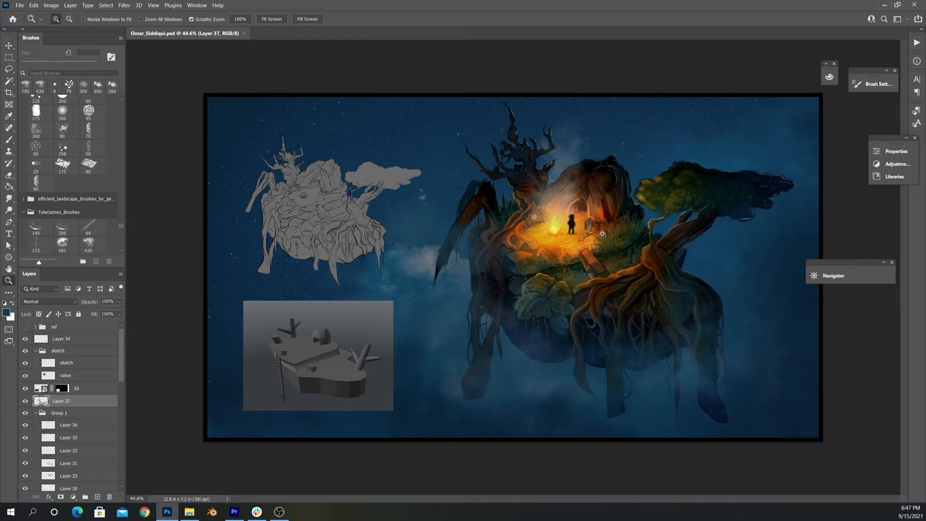
mouse_move(553, 231)
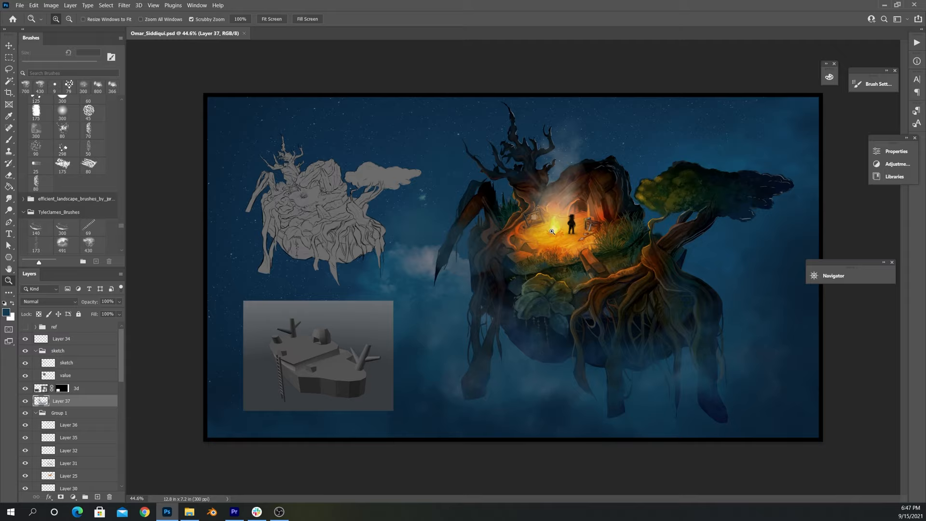